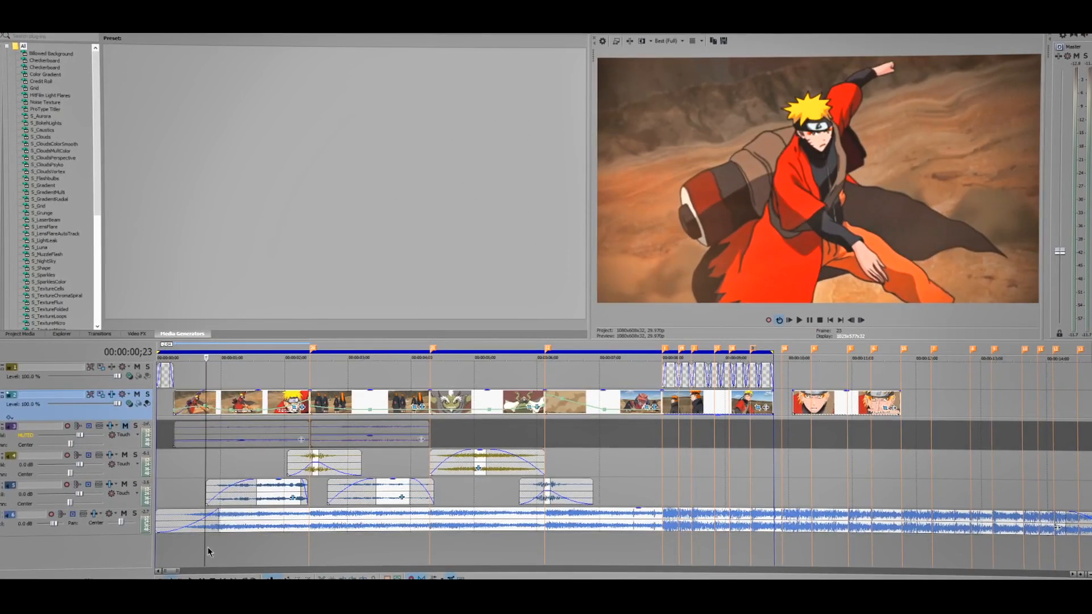
Place the default Legacy Text preset above the clips and enter 'I'LL FINISH THIS WITH MY NEW JUTSU'.
key(ctrl+shift+q)
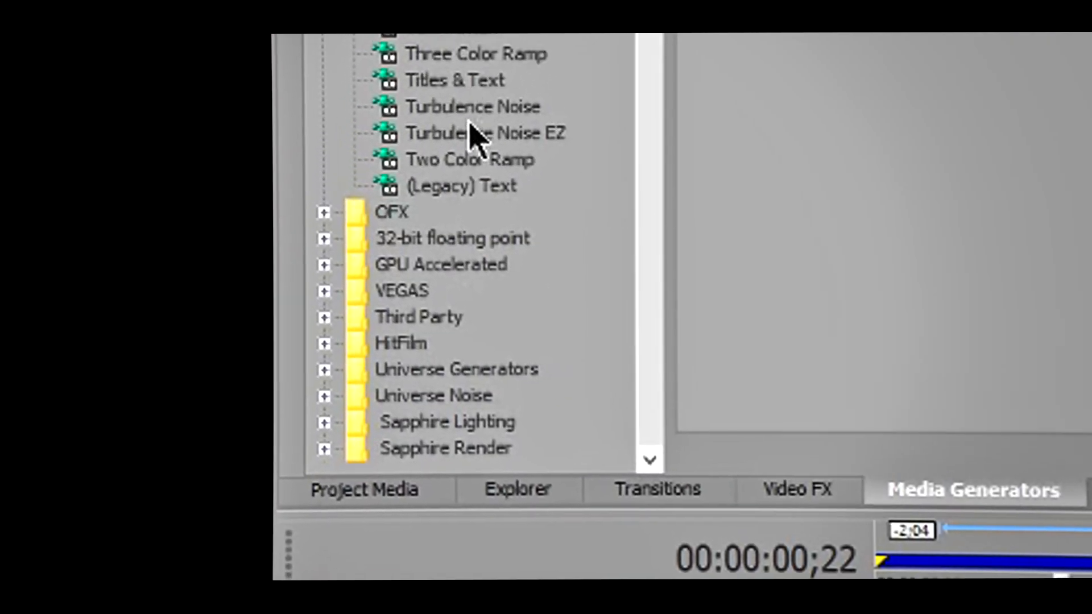
click(462, 186)
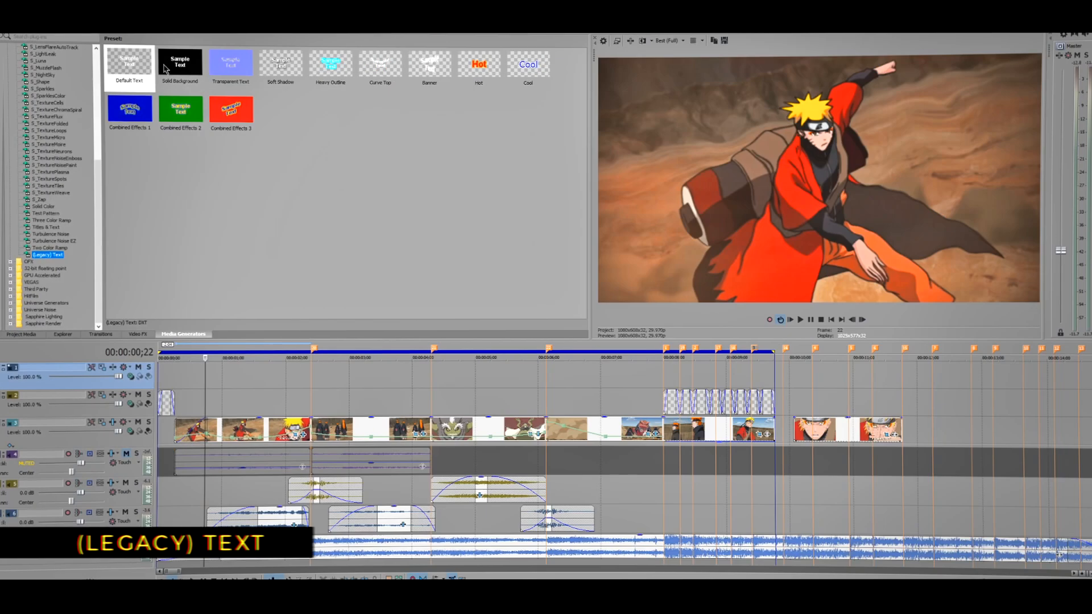
click(127, 63)
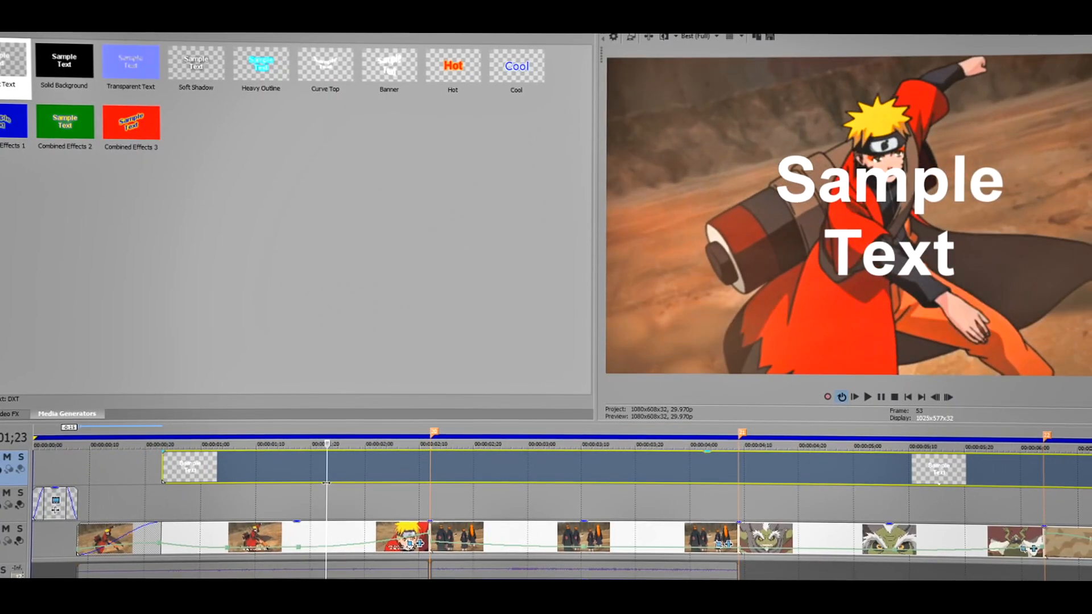
right_click(403, 538)
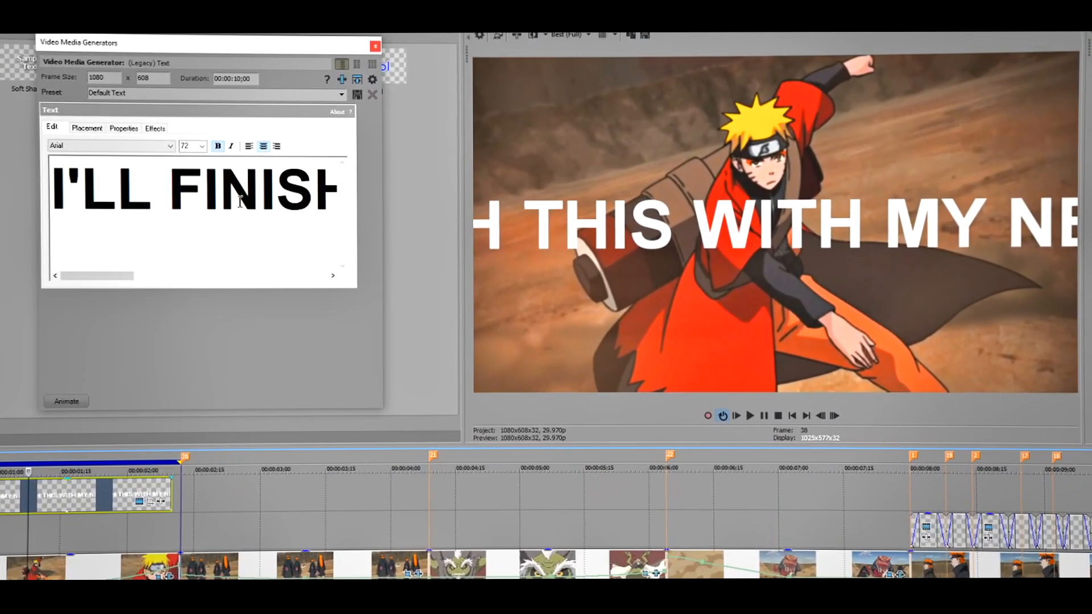
Set the whole caption to size 14 in the Gotham font.
triple_click(188, 190)
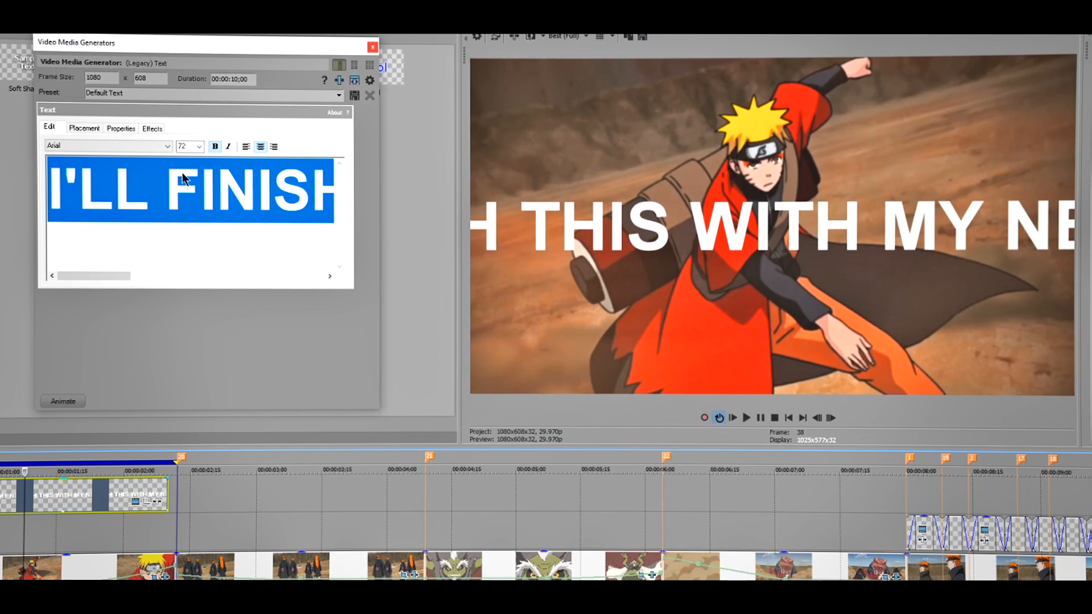
click(199, 147)
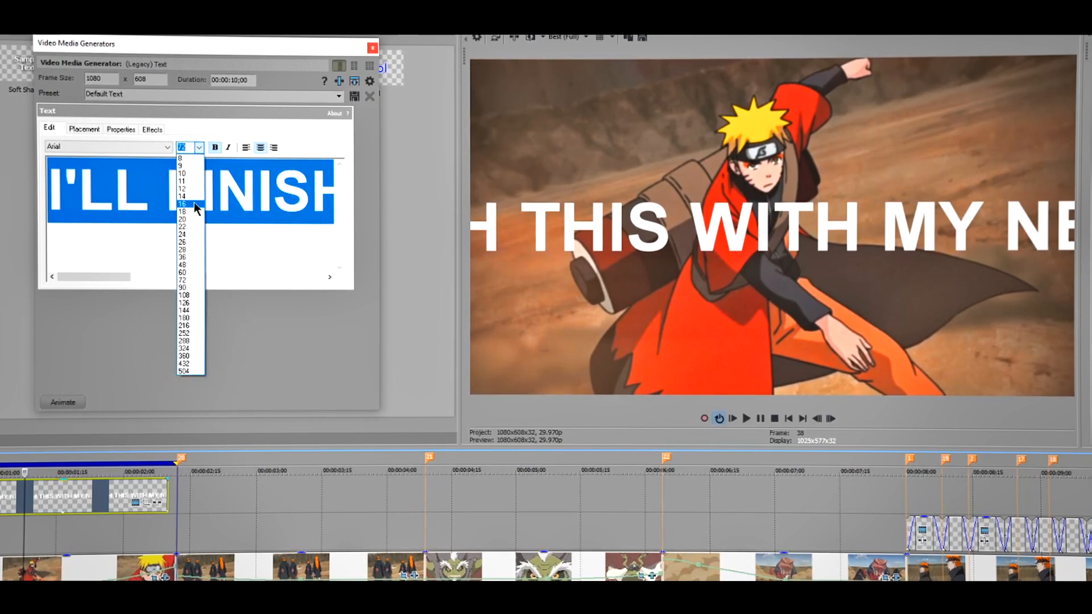
click(182, 203)
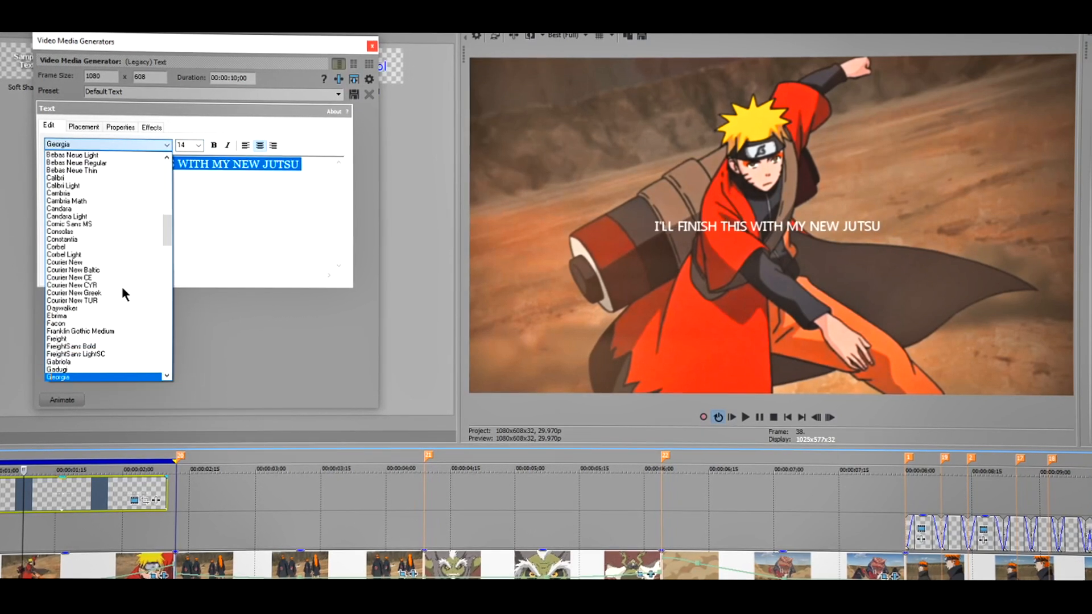
click(63, 377)
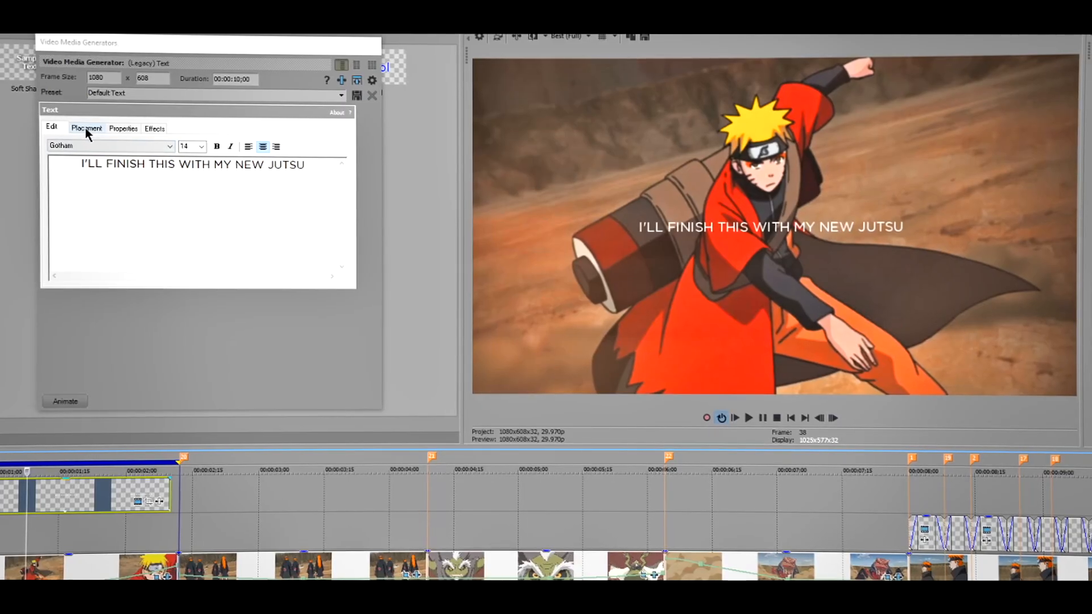
Place the caption at Bottom Center and set its colour to yellow R255 G209 B28.
click(85, 129)
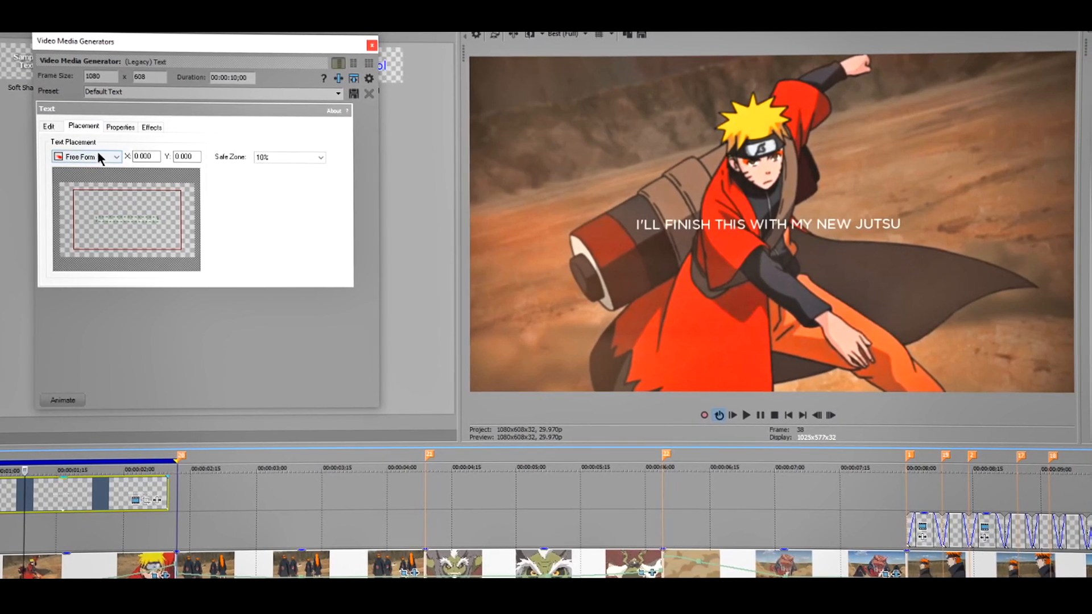
click(114, 157)
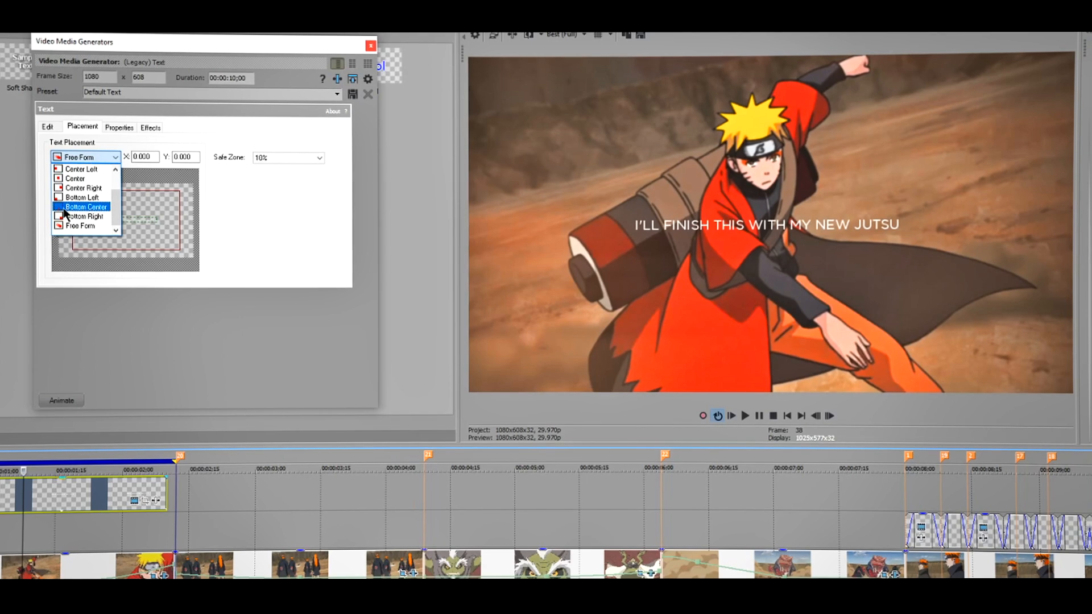
click(86, 207)
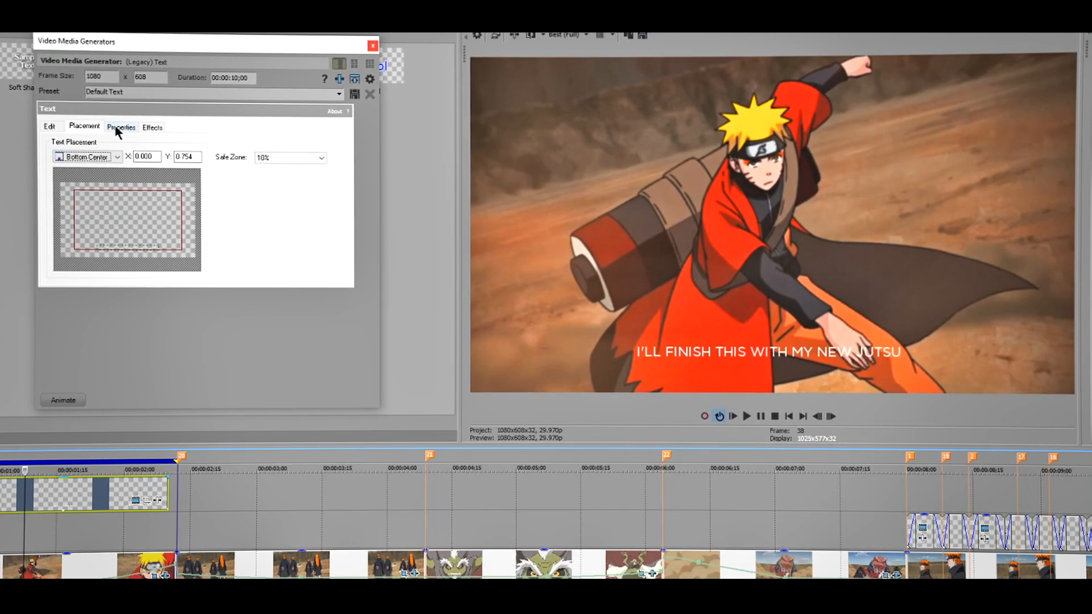
click(123, 127)
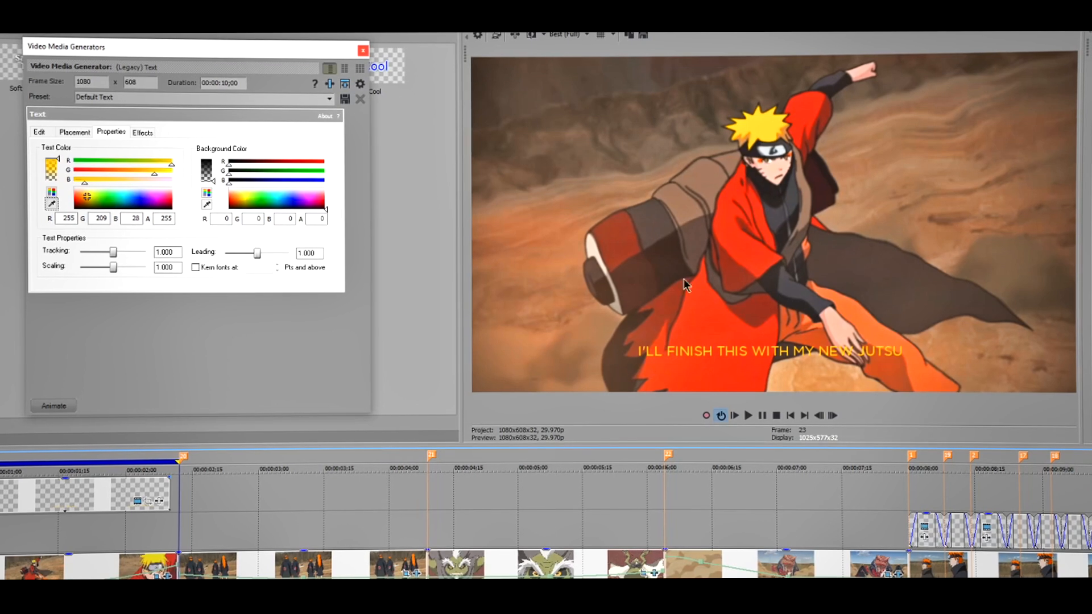
Enable Draw Shadow and tune the shadow feathering for a soft black drop shadow.
click(141, 133)
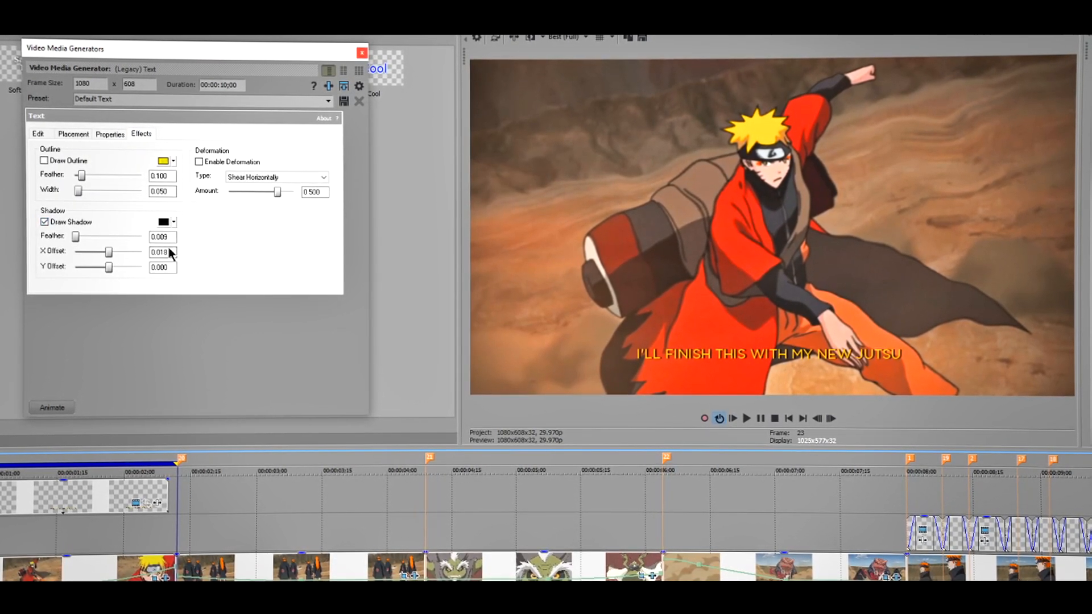
drag(75, 237, 82, 237)
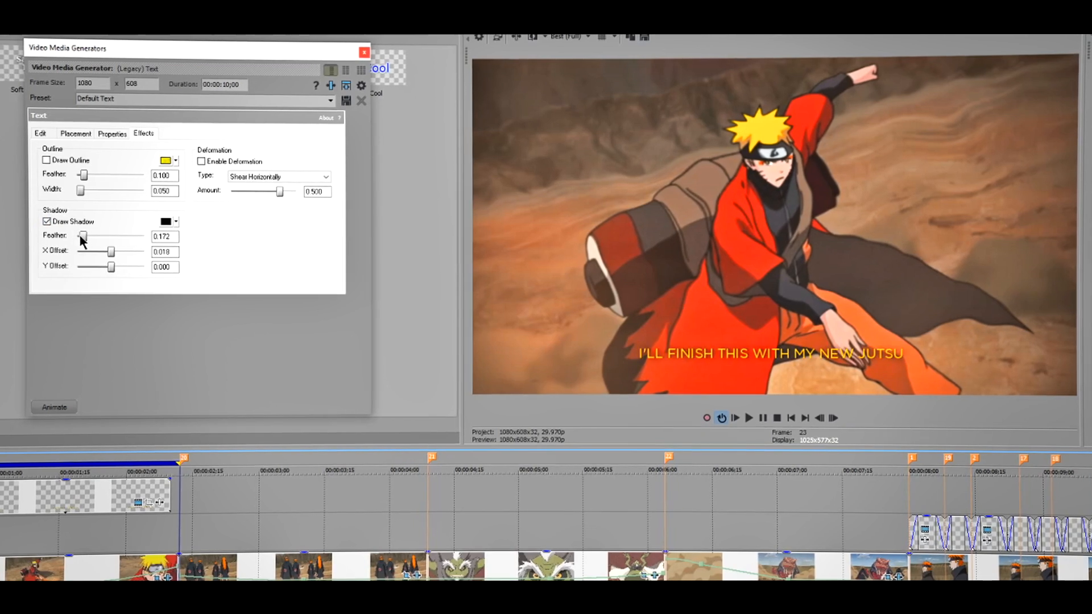
drag(82, 237, 132, 237)
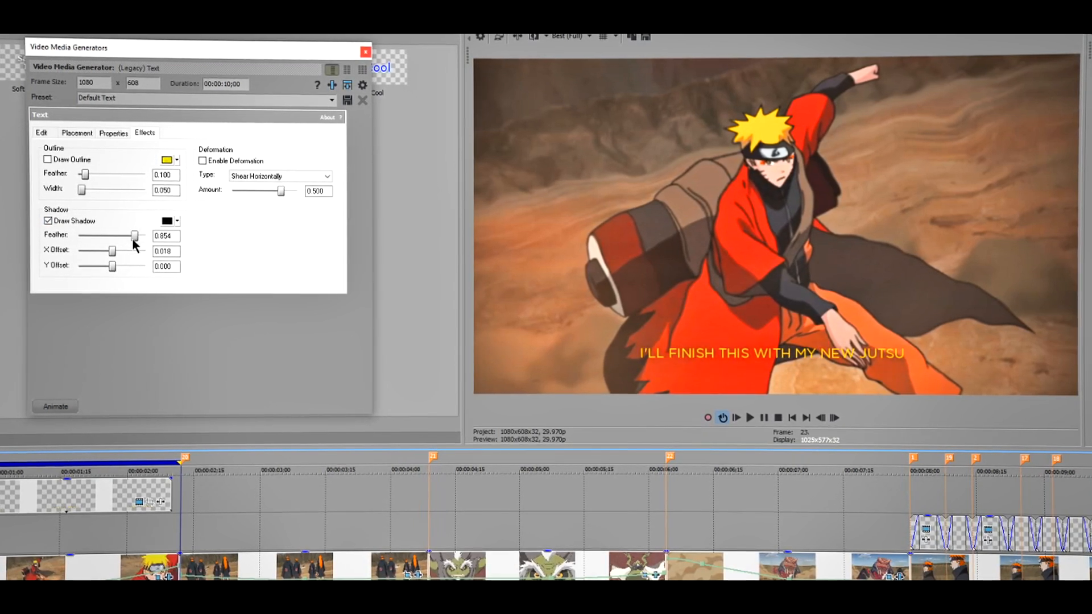
click(48, 219)
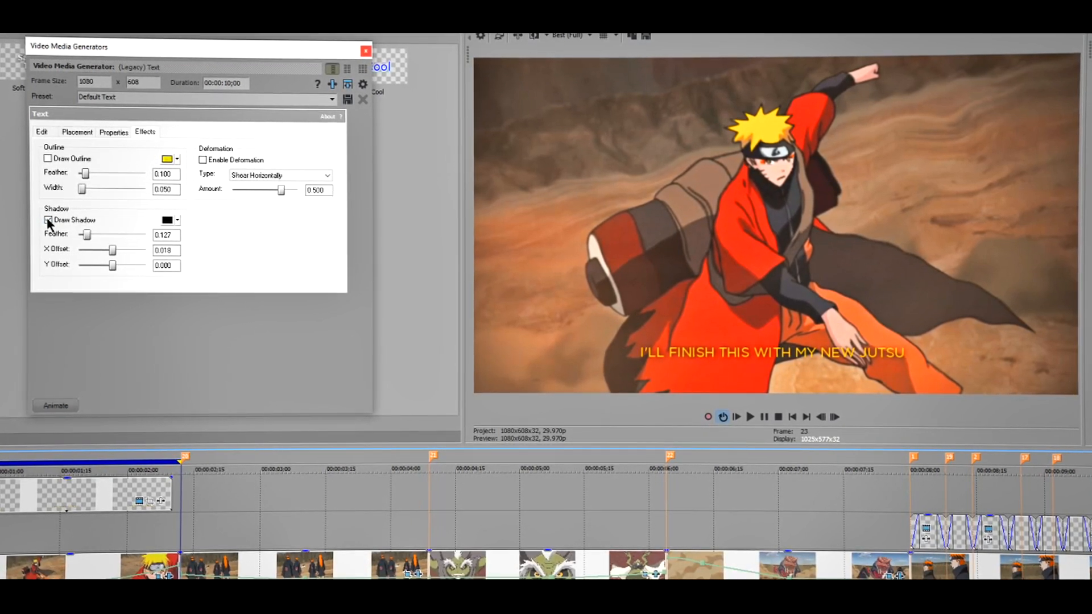
click(113, 132)
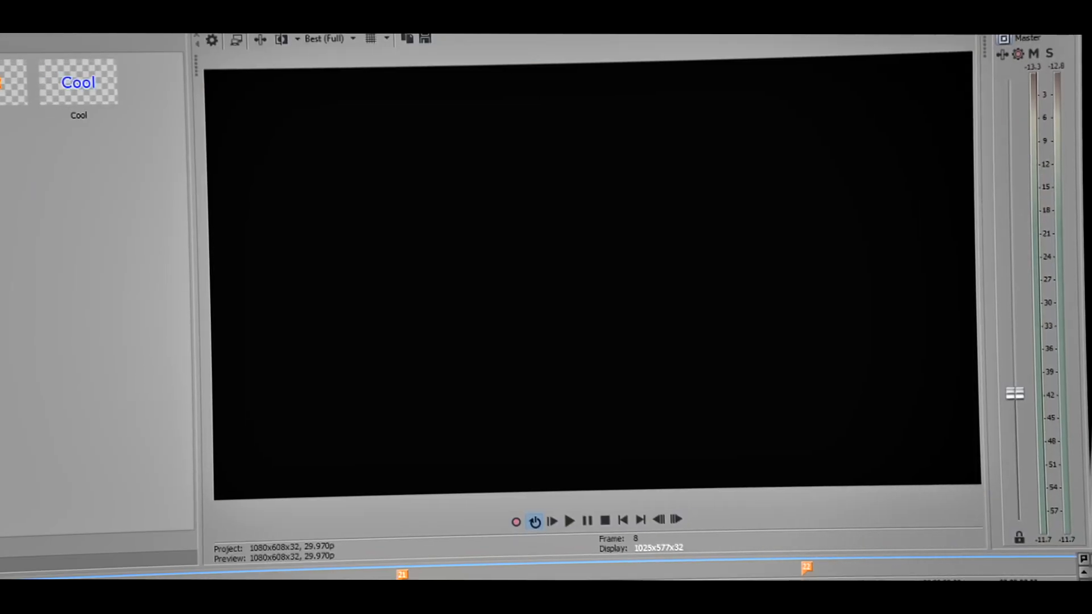
Close the Video Media Generators dialog for the yellow caption.
click(569, 520)
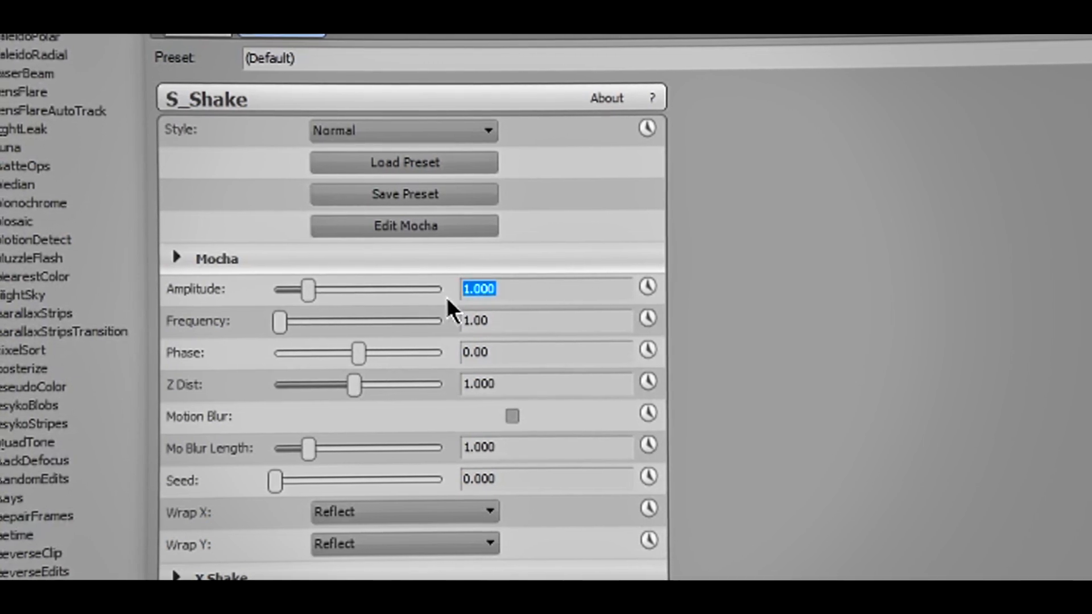
Lower the S_Shake Amplitude so the caption shakes less strongly.
drag(306, 289, 282, 289)
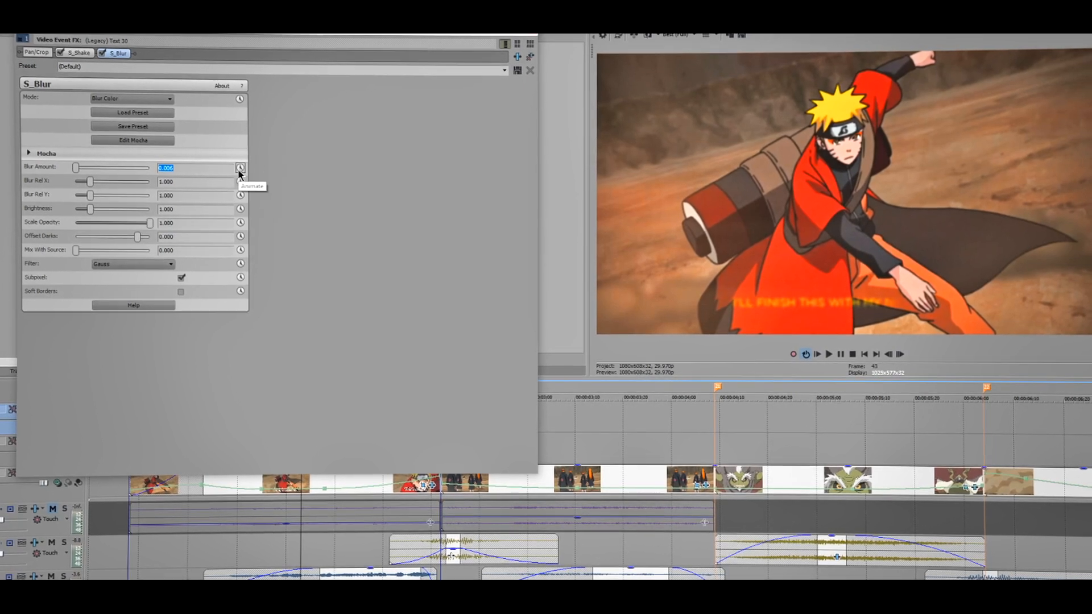
Start keyframing the S_Blur Blur Amount with its Animate clock.
click(240, 169)
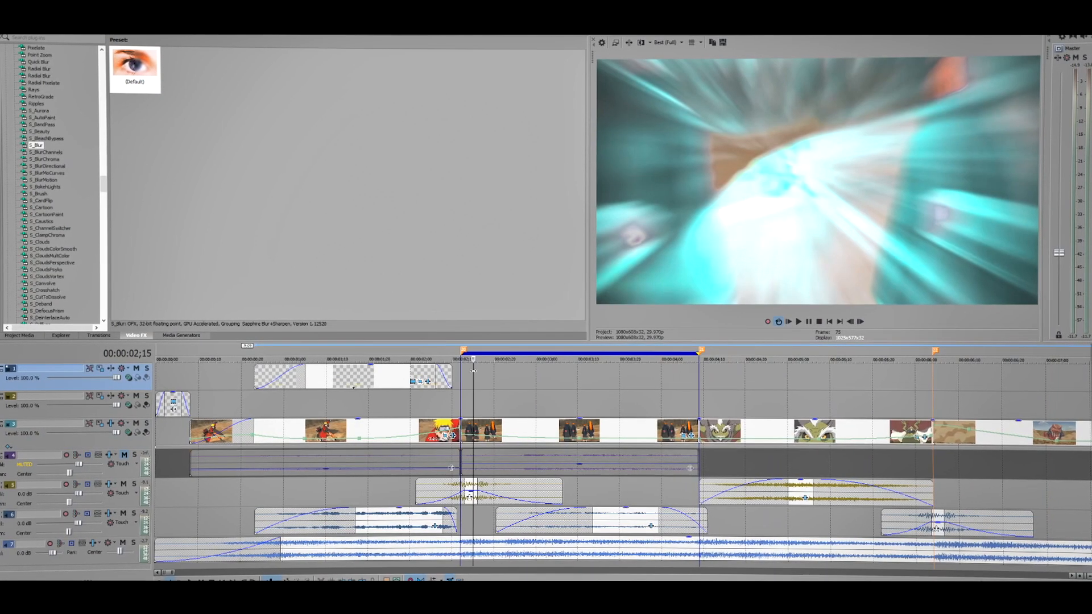
Switch to the Media Generators tab and select the Legacy Text generator.
click(181, 334)
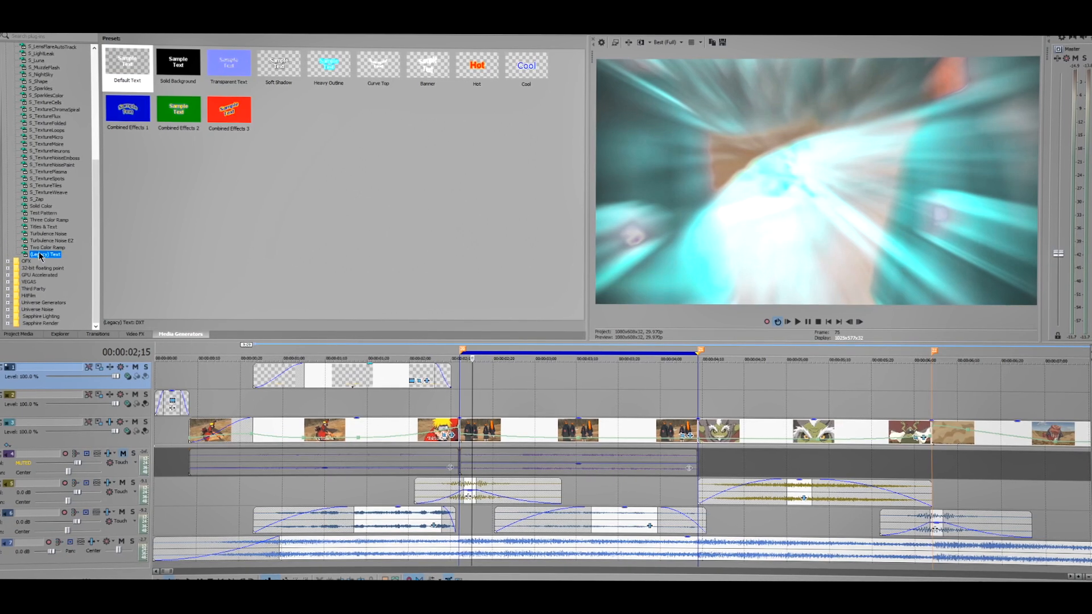
click(125, 63)
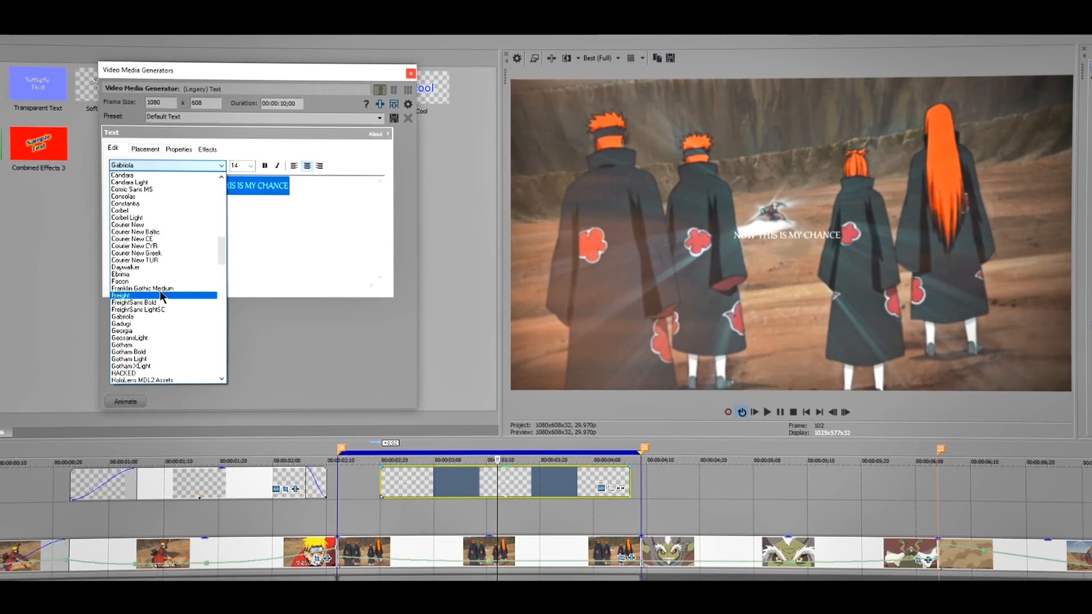
Style 'NOW THIS IS MY CHANCE' in white Gotham at Bottom Center with a 0-feather, small-offset shadow.
click(178, 147)
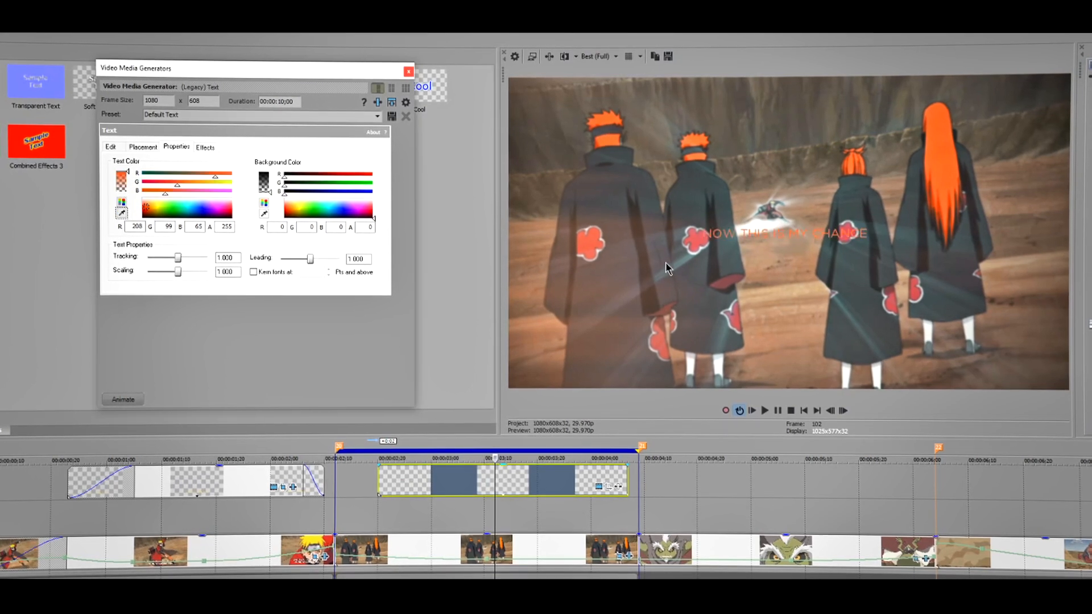
click(144, 147)
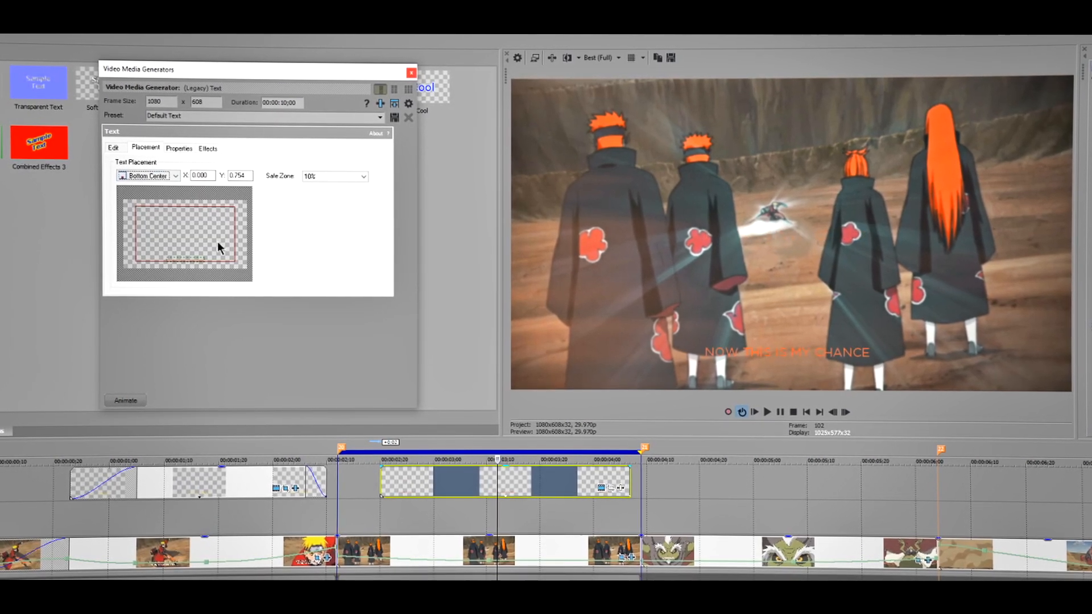
click(179, 147)
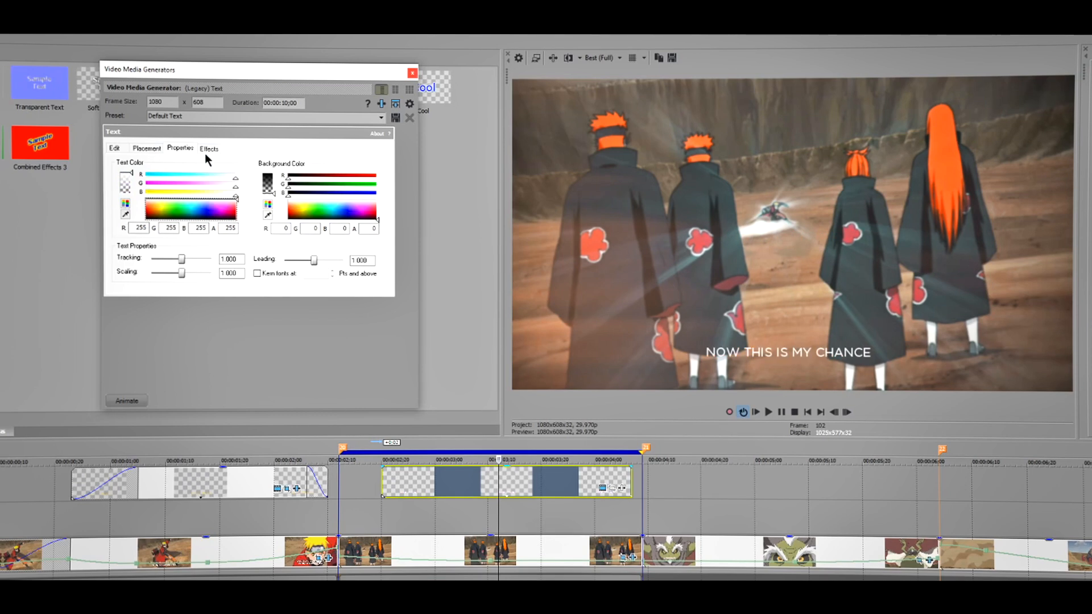
click(208, 148)
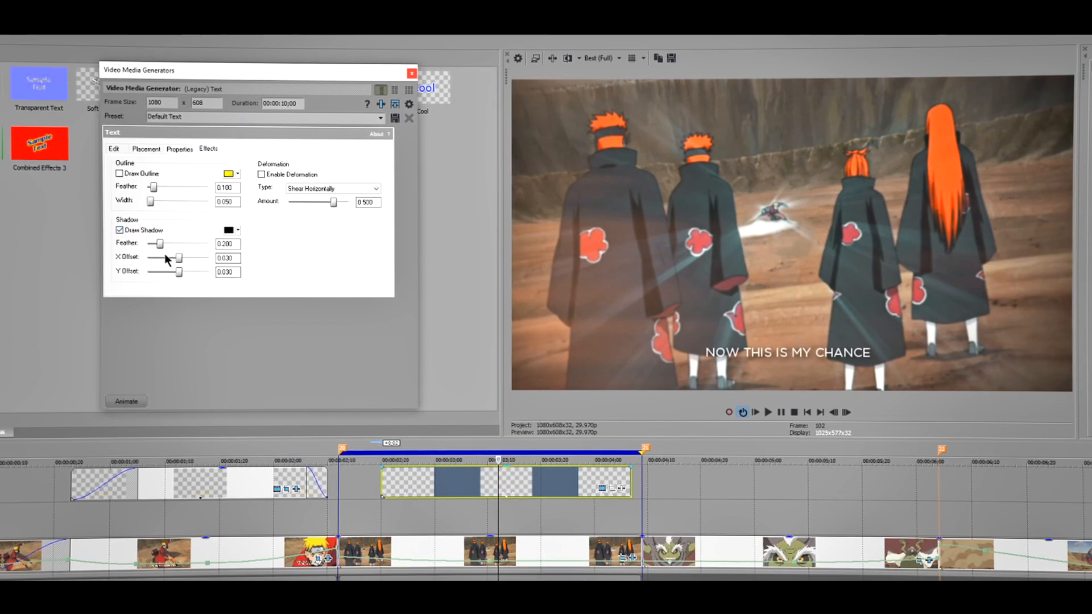
drag(156, 244, 148, 244)
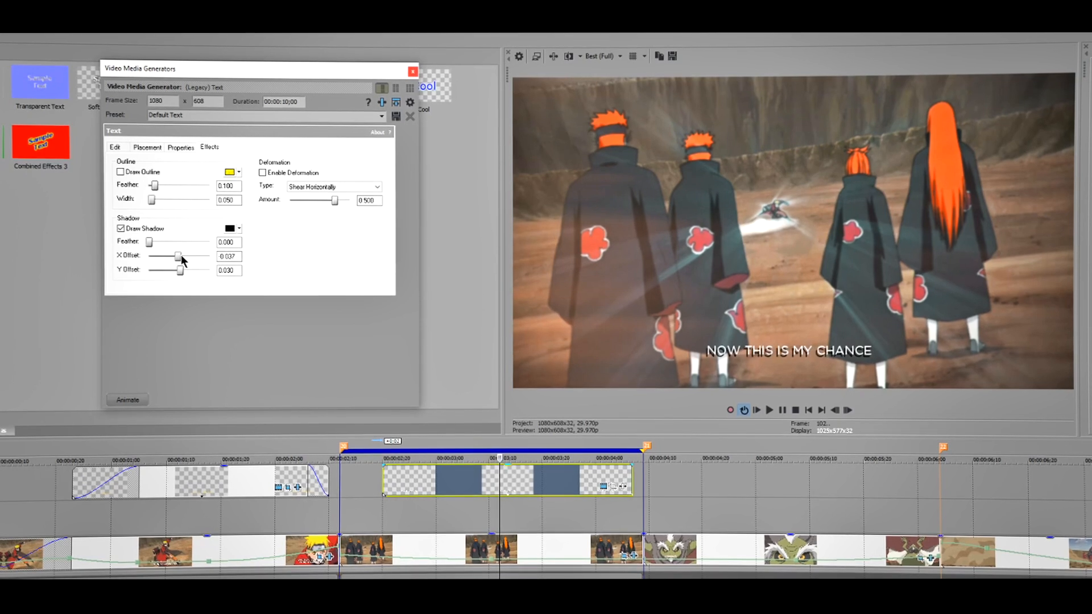
drag(180, 256, 178, 256)
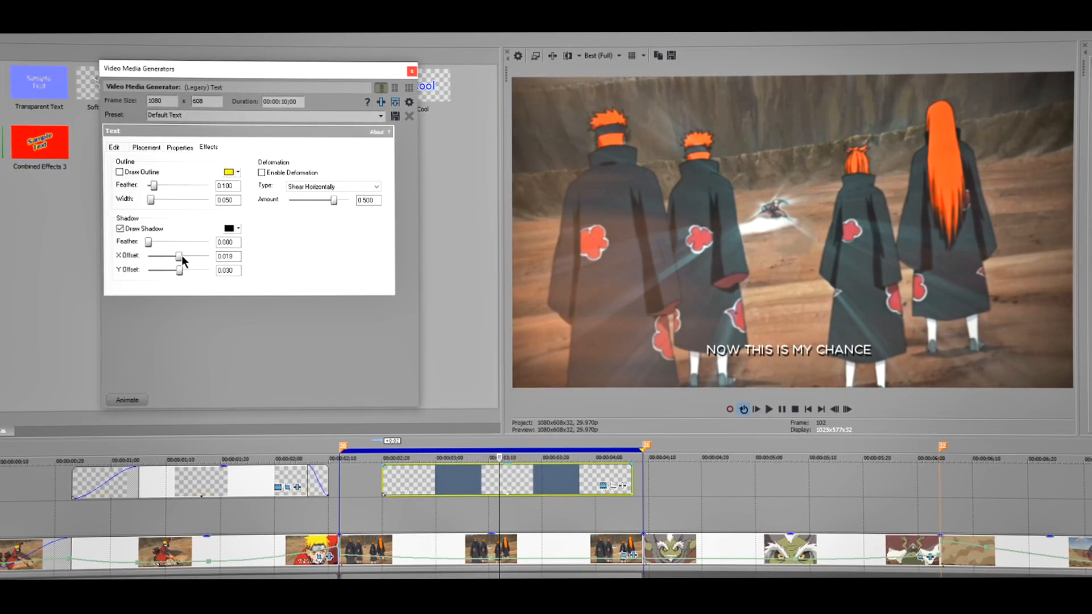
click(114, 147)
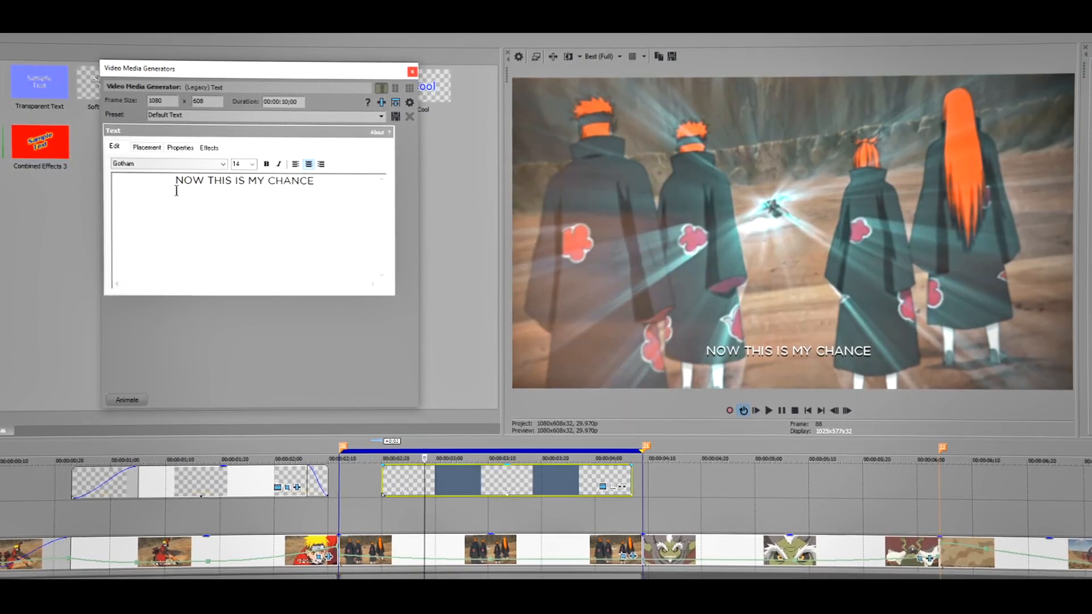
Set the caption's Tracking to 0 and start animating it.
click(180, 147)
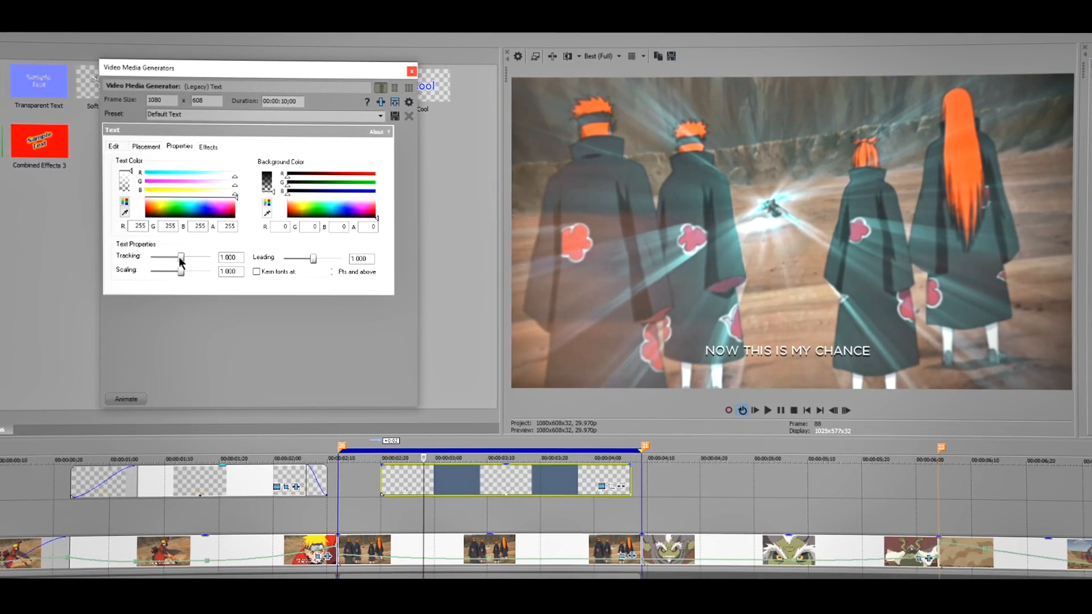
drag(180, 258, 153, 259)
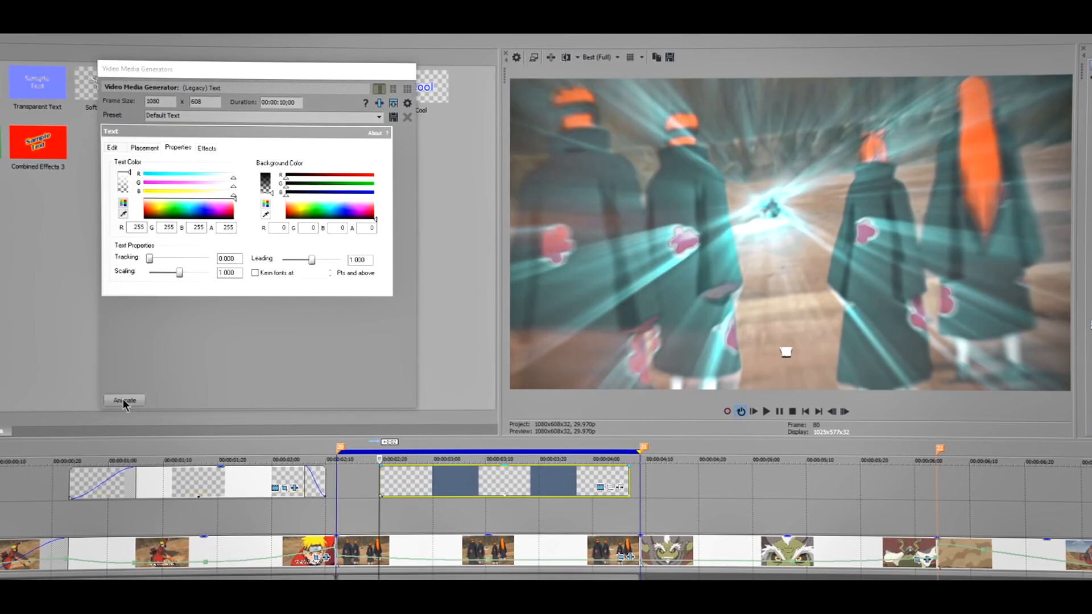
click(123, 400)
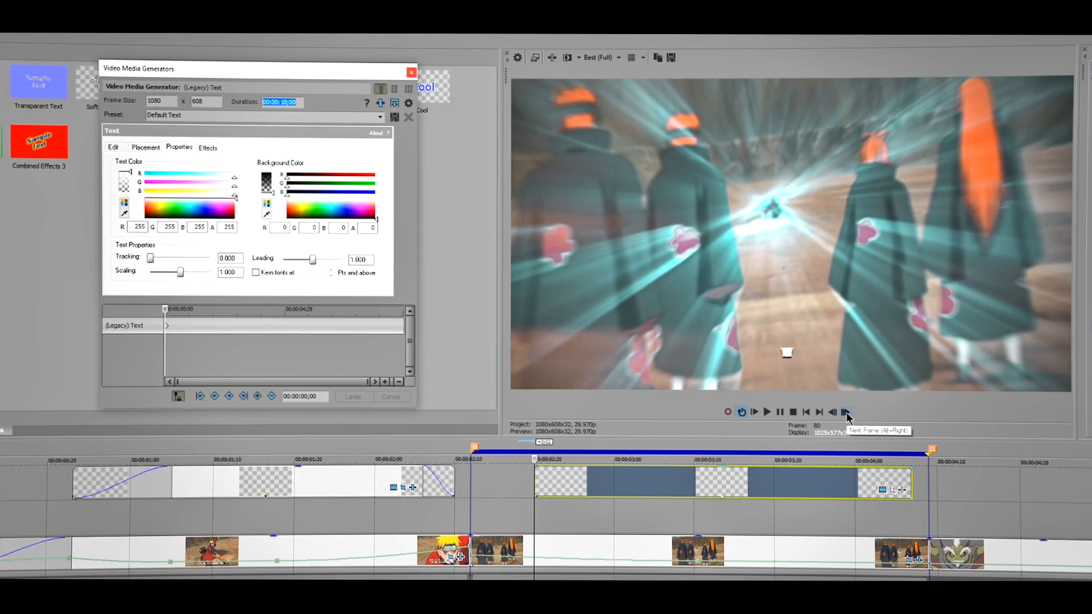
Step a few frames ahead and widen the Tracking to add spreading keyframes.
click(844, 412)
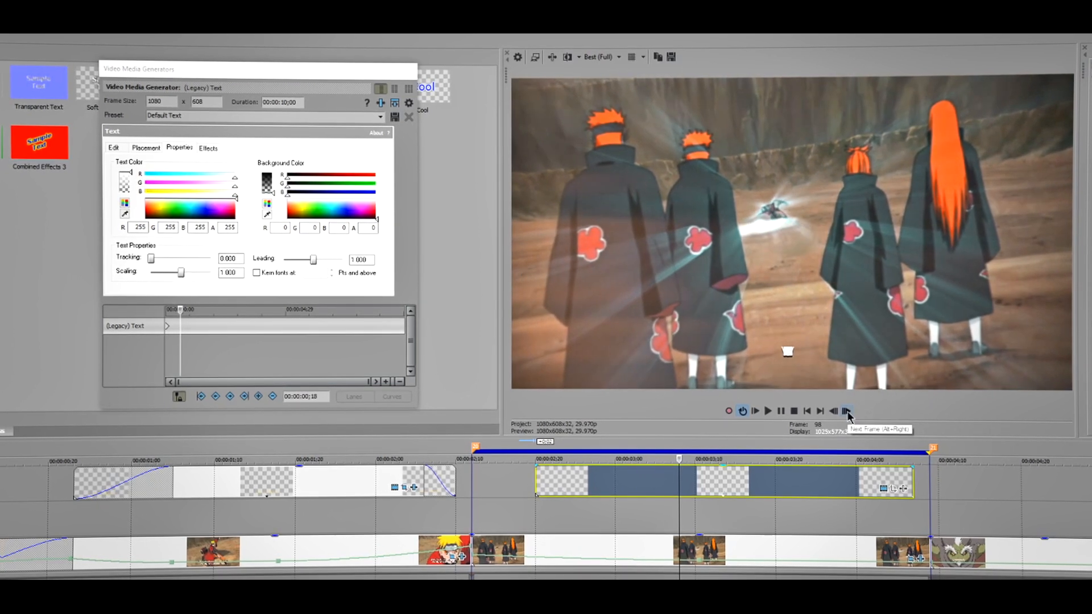
click(845, 412)
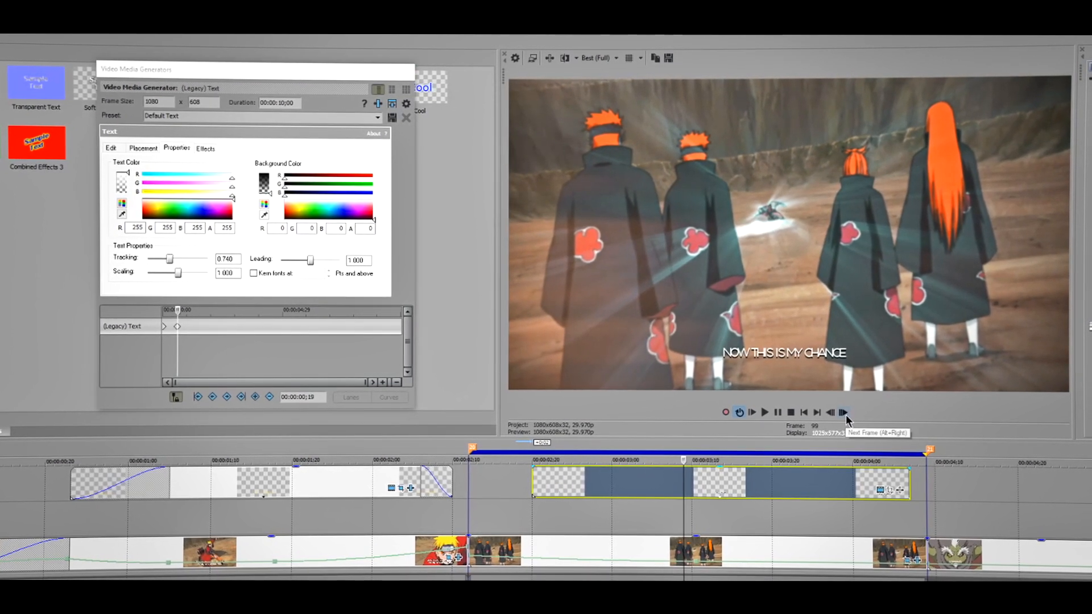
click(843, 411)
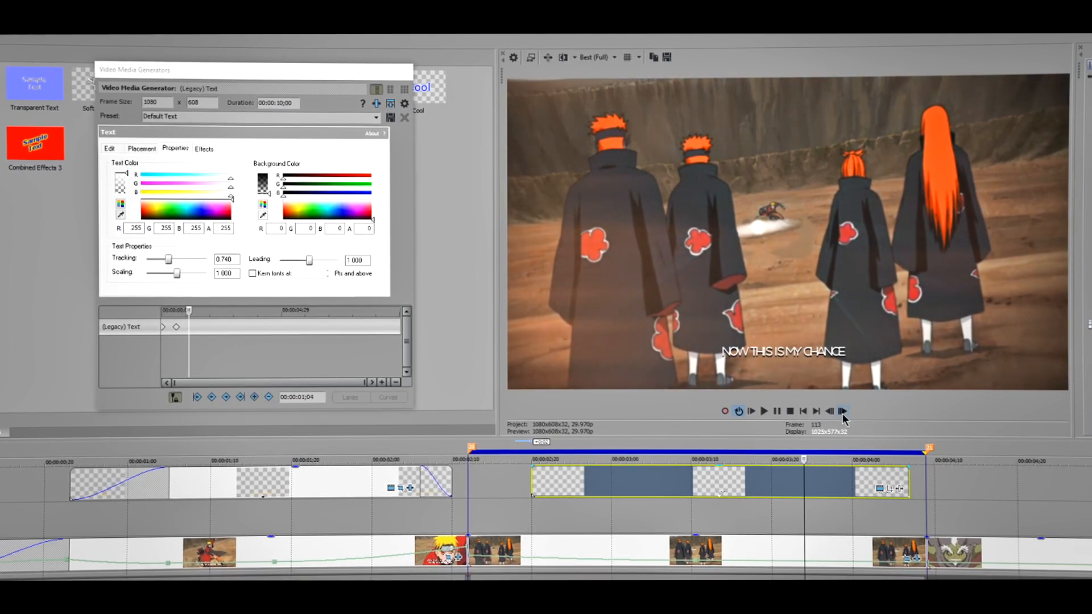
click(842, 411)
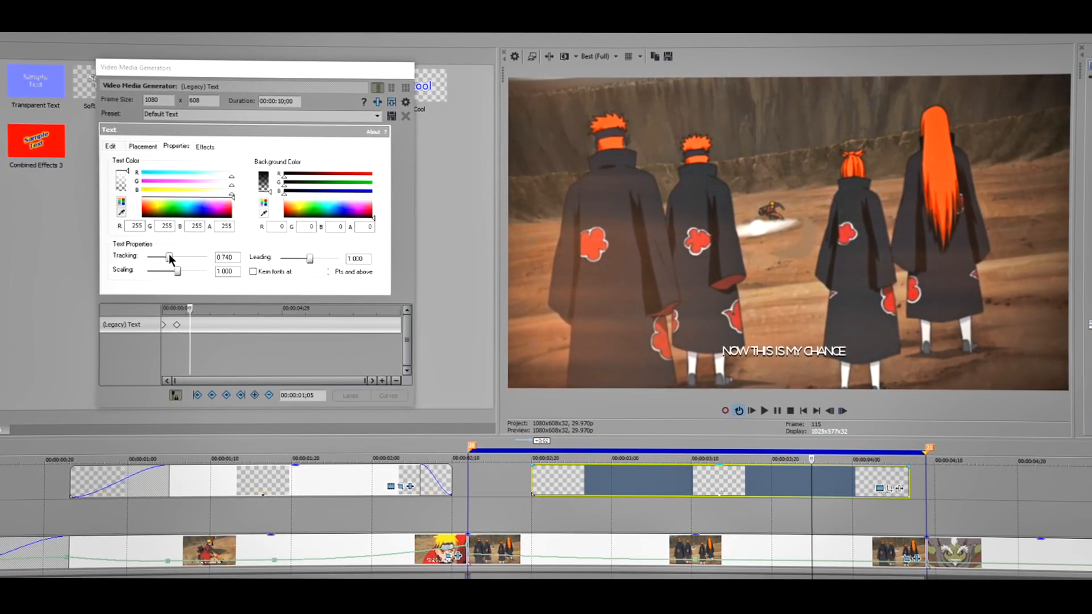
drag(160, 258, 178, 258)
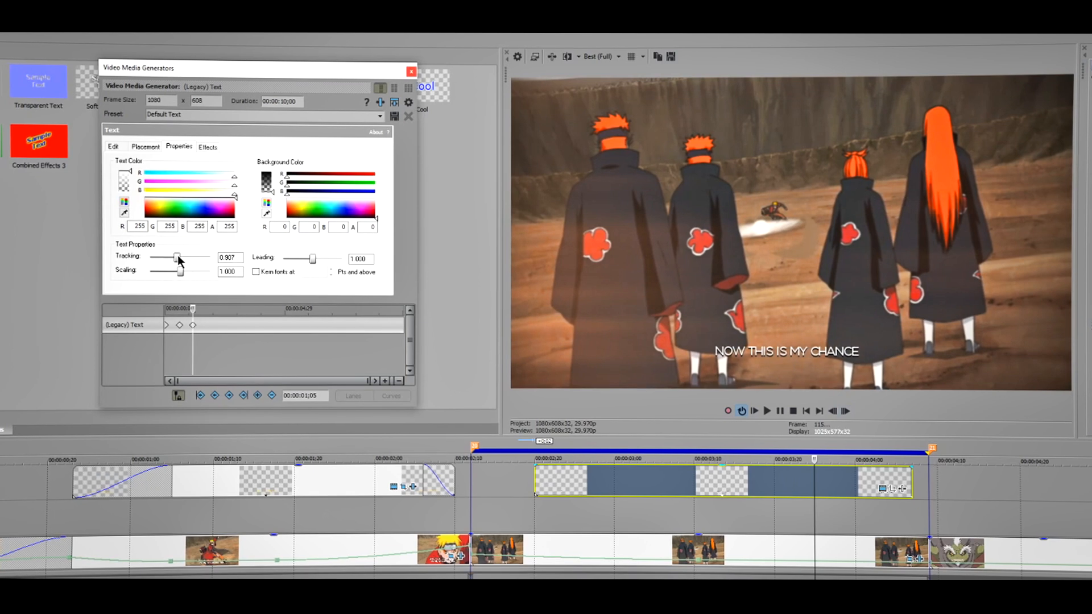
drag(167, 258, 187, 259)
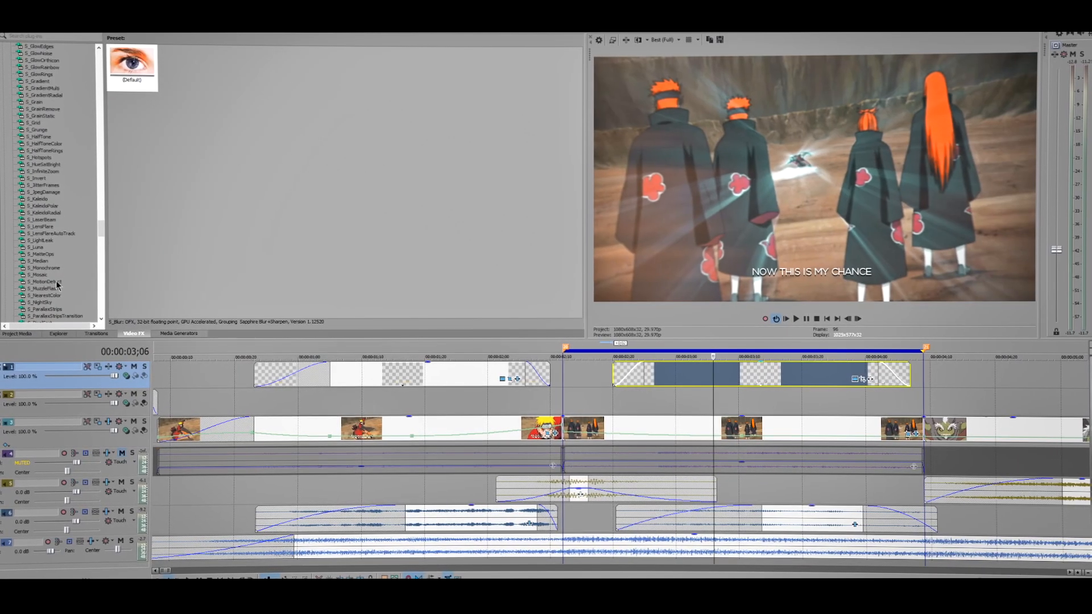
Scroll the Sapphire effects list down to the S_Shake and S_Sharpen entries.
scroll(down, 3)
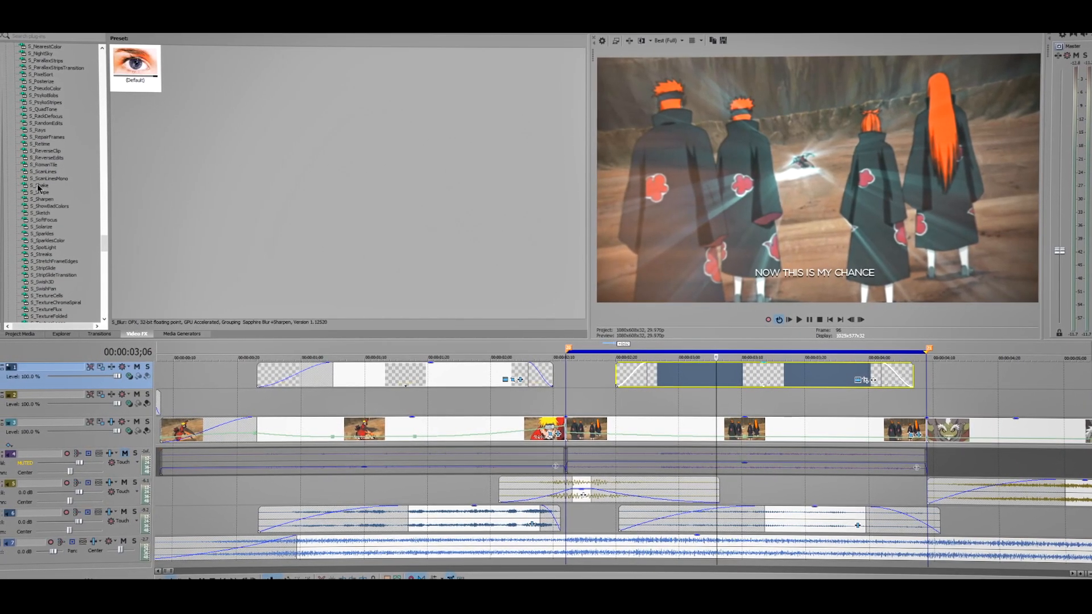